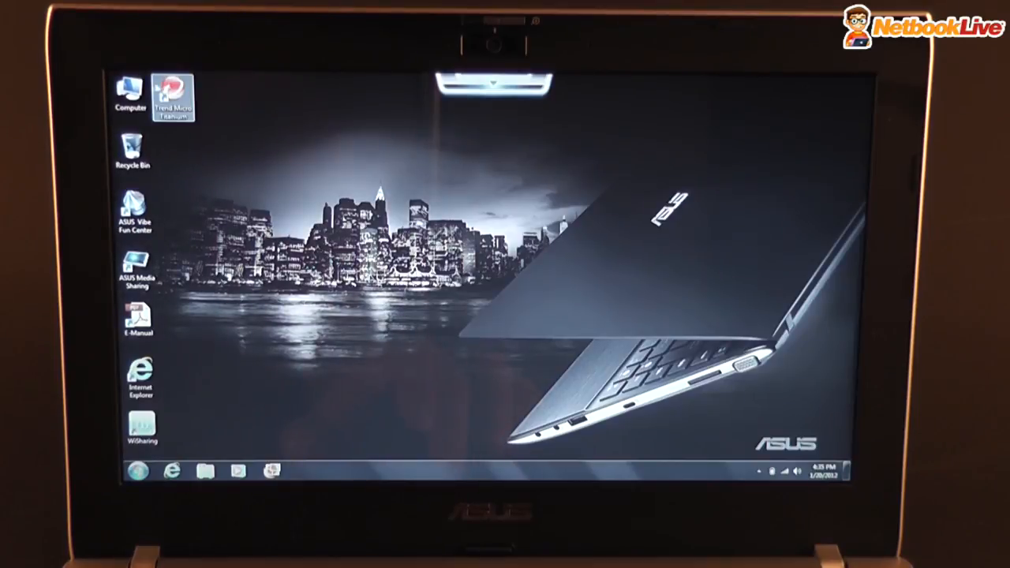
Open the desktop Computer icon's context menu to reach System Properties.
{"action": "right_click", "coordinate": [129, 91]}
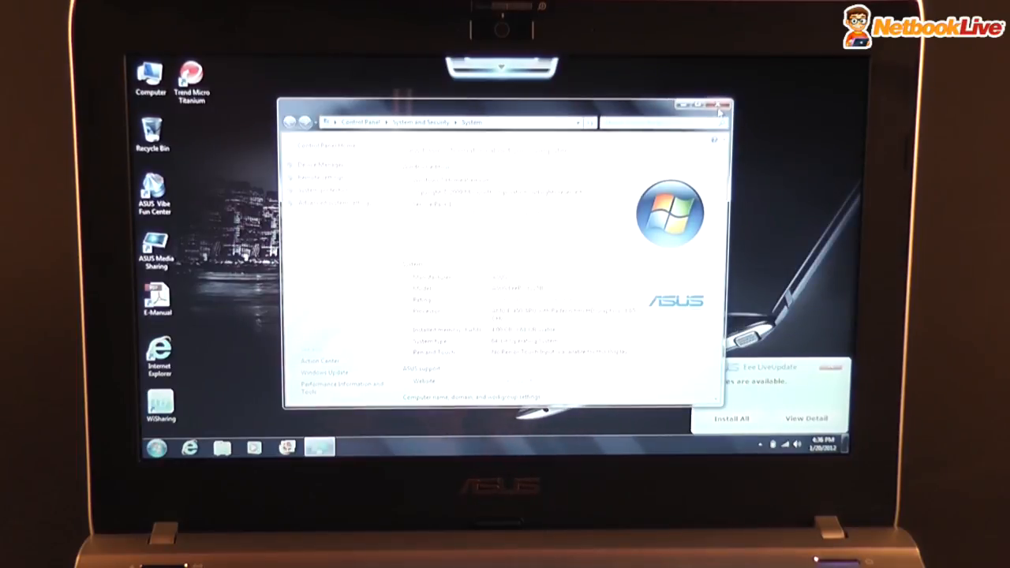
Close the System properties window.
{"action": "left_click", "coordinate": [716, 105]}
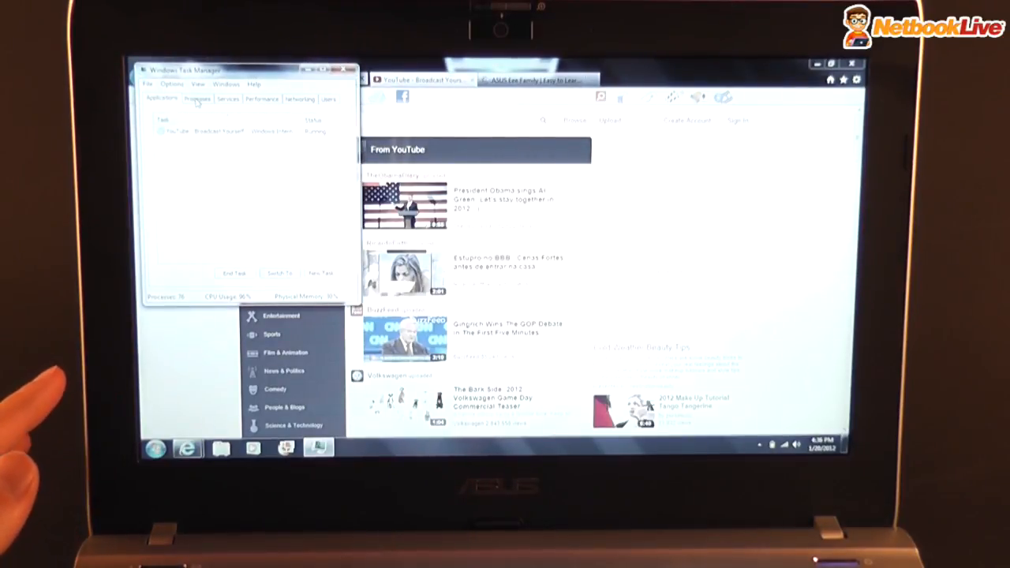
View the running processes in Task Manager's Processes list.
{"action": "left_click", "coordinate": [196, 98]}
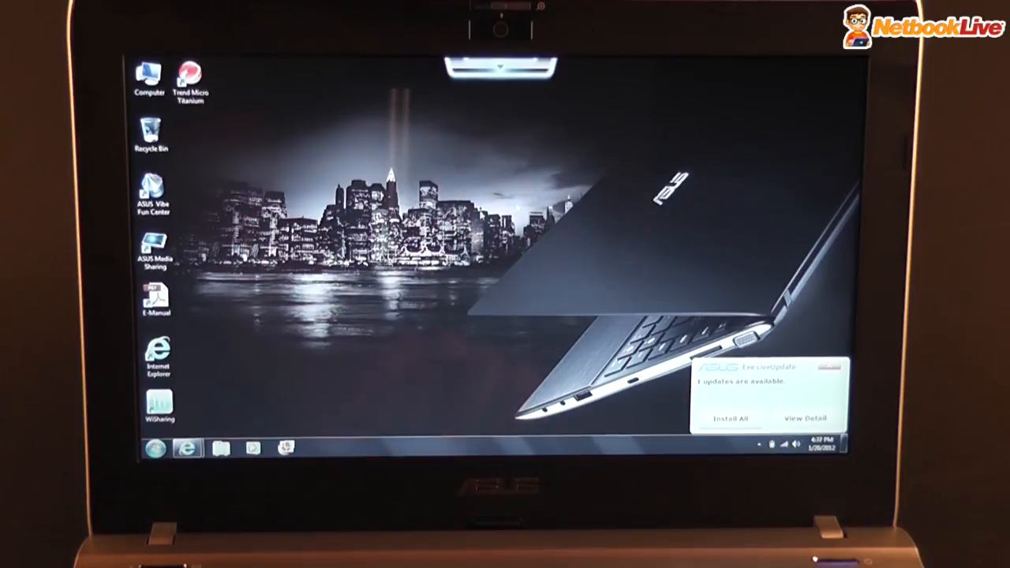
{"action": "mouse_move", "coordinate": [188, 448]}
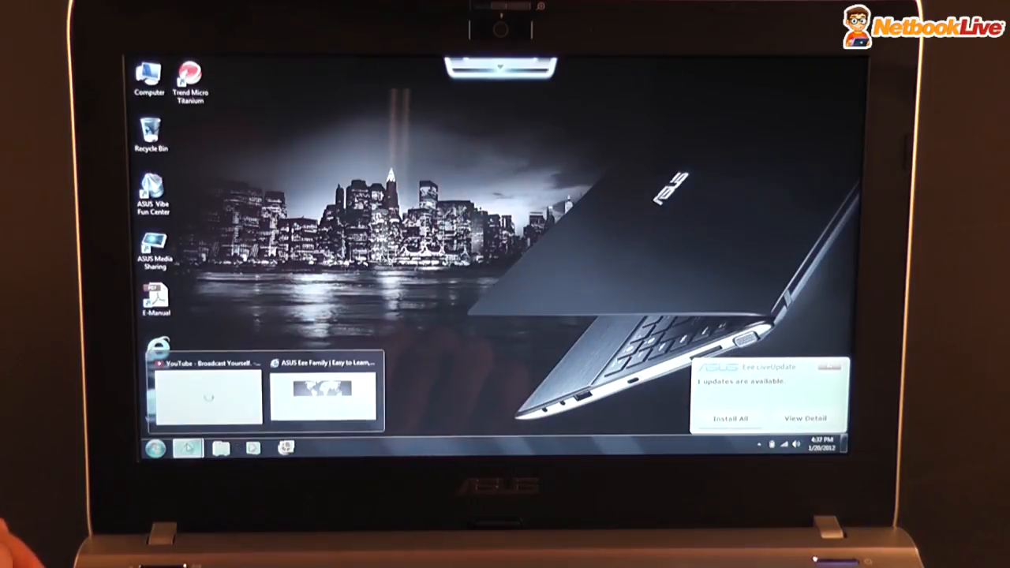
Restore the YouTube window and search for 'big bunny'.
{"action": "left_click", "coordinate": [209, 390]}
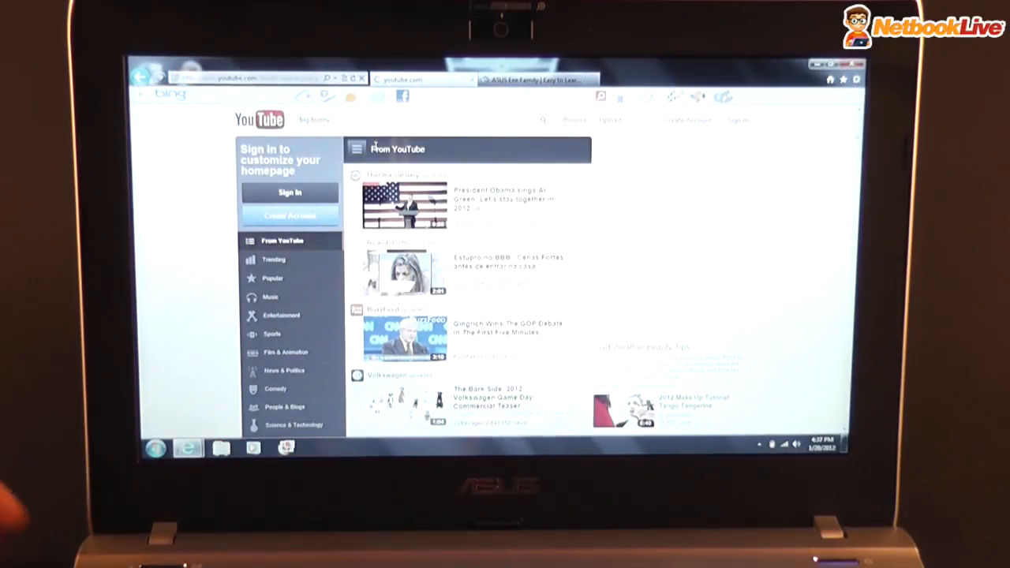
{"action": "key", "text": "Return"}
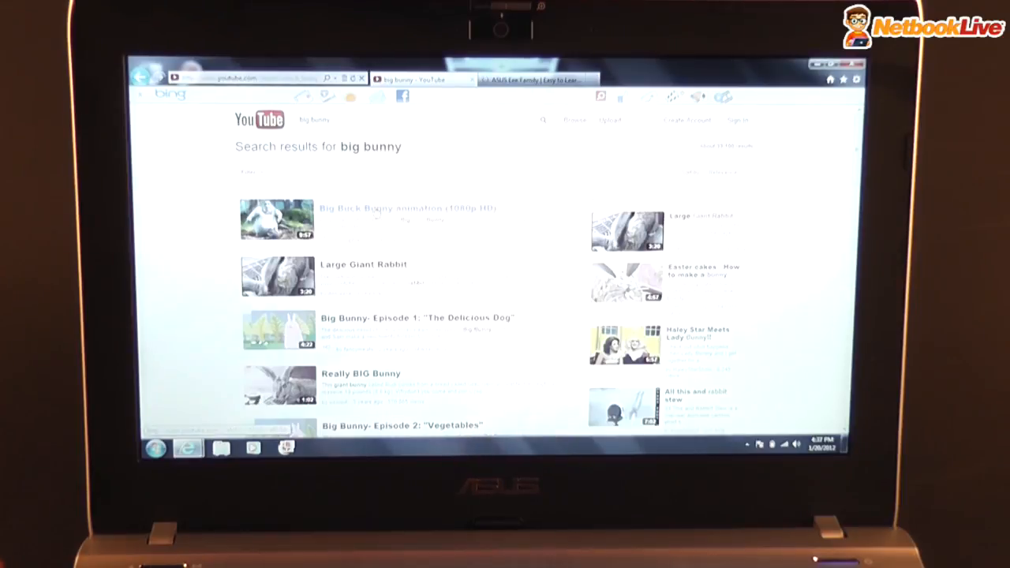
Play 'Big Buck Bunny animation (1080p HD)' and switch the player to full screen.
{"action": "left_click", "coordinate": [381, 209]}
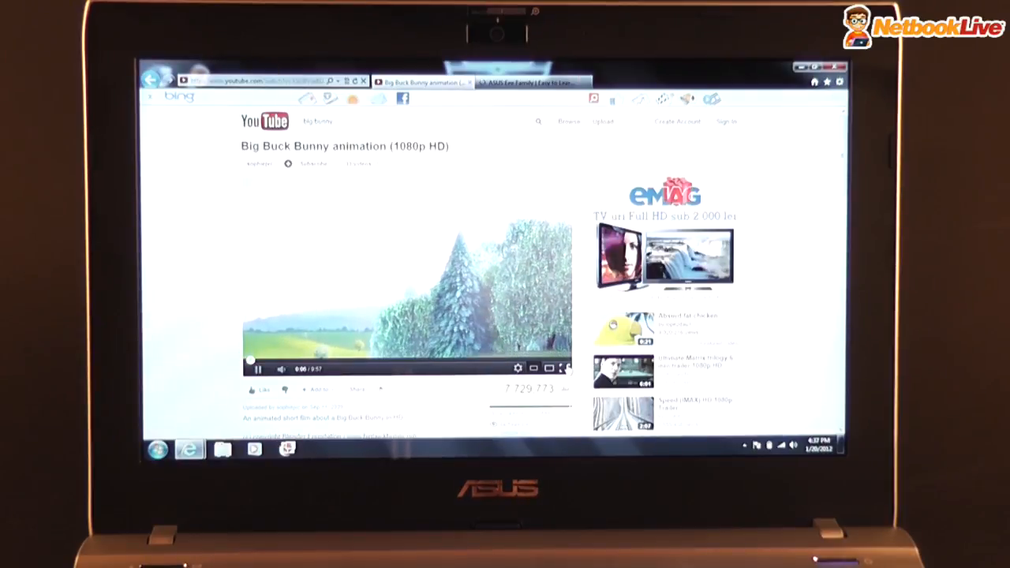
{"action": "left_click", "coordinate": [568, 368]}
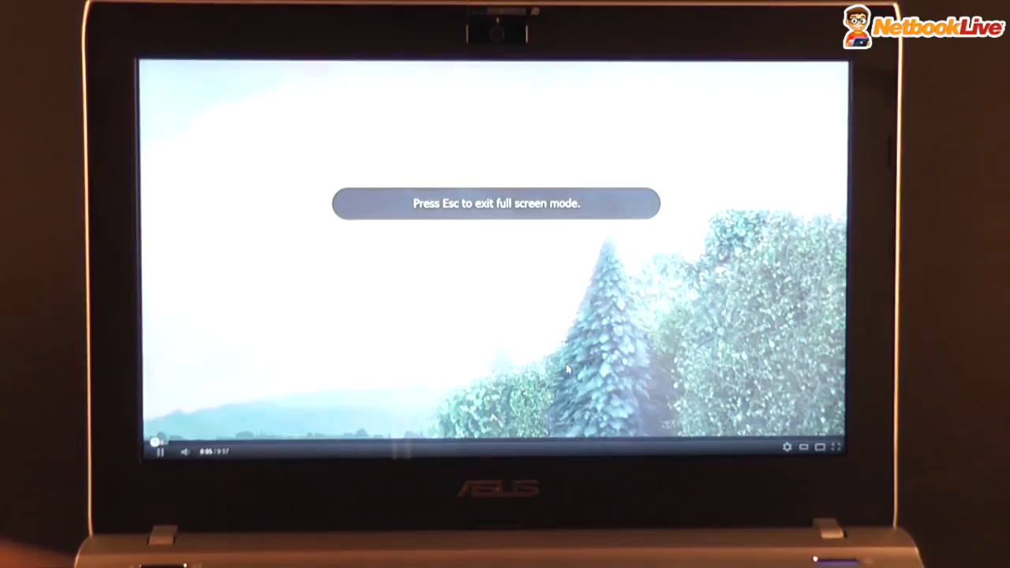